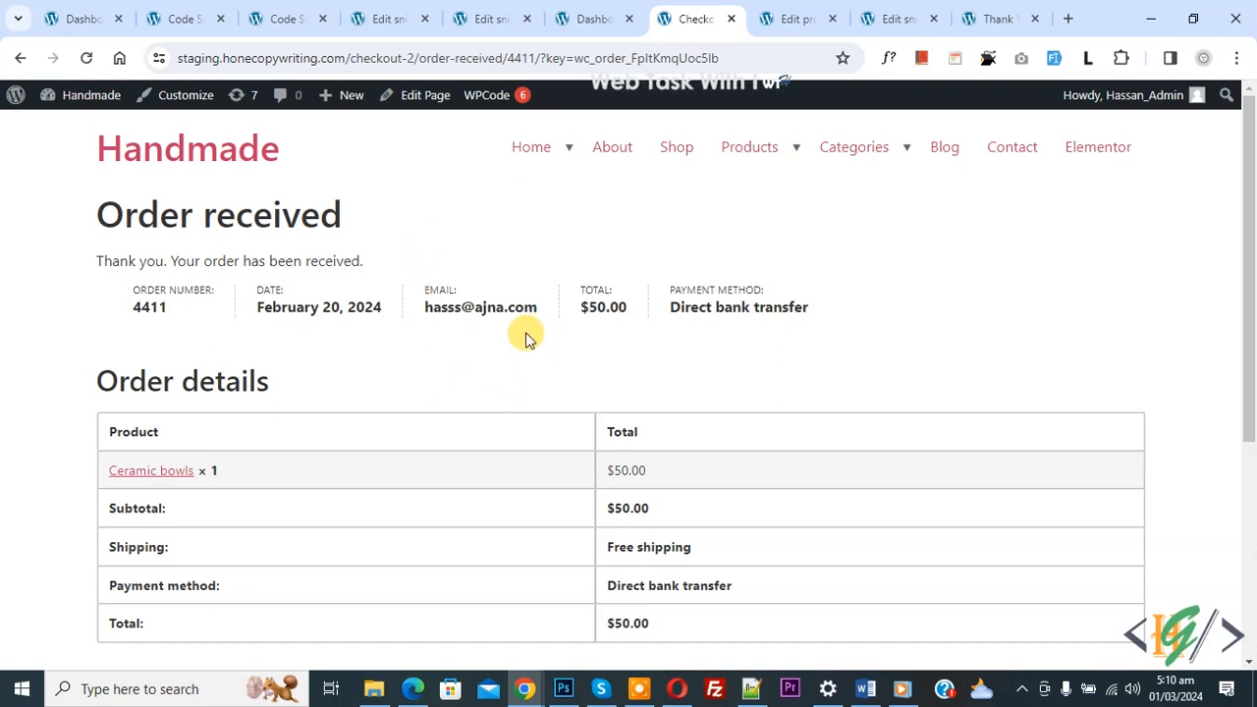
pyautogui.moveTo(491, 363)
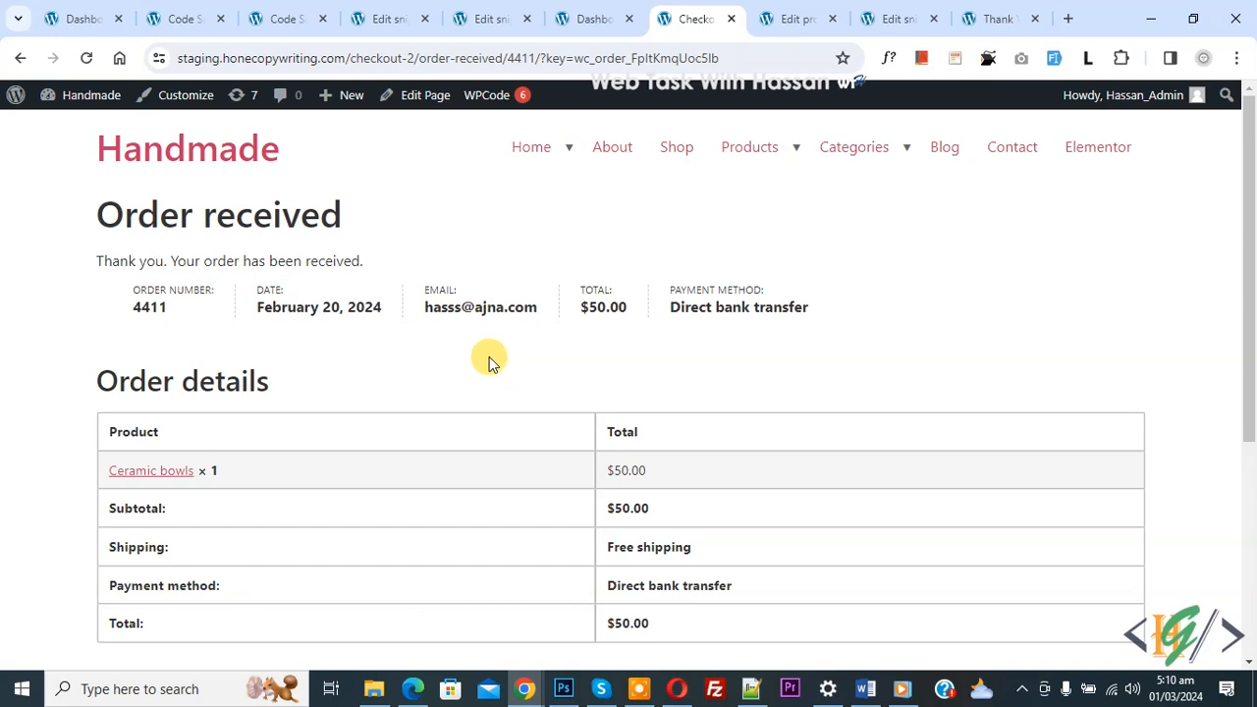
pyautogui.moveTo(472, 383)
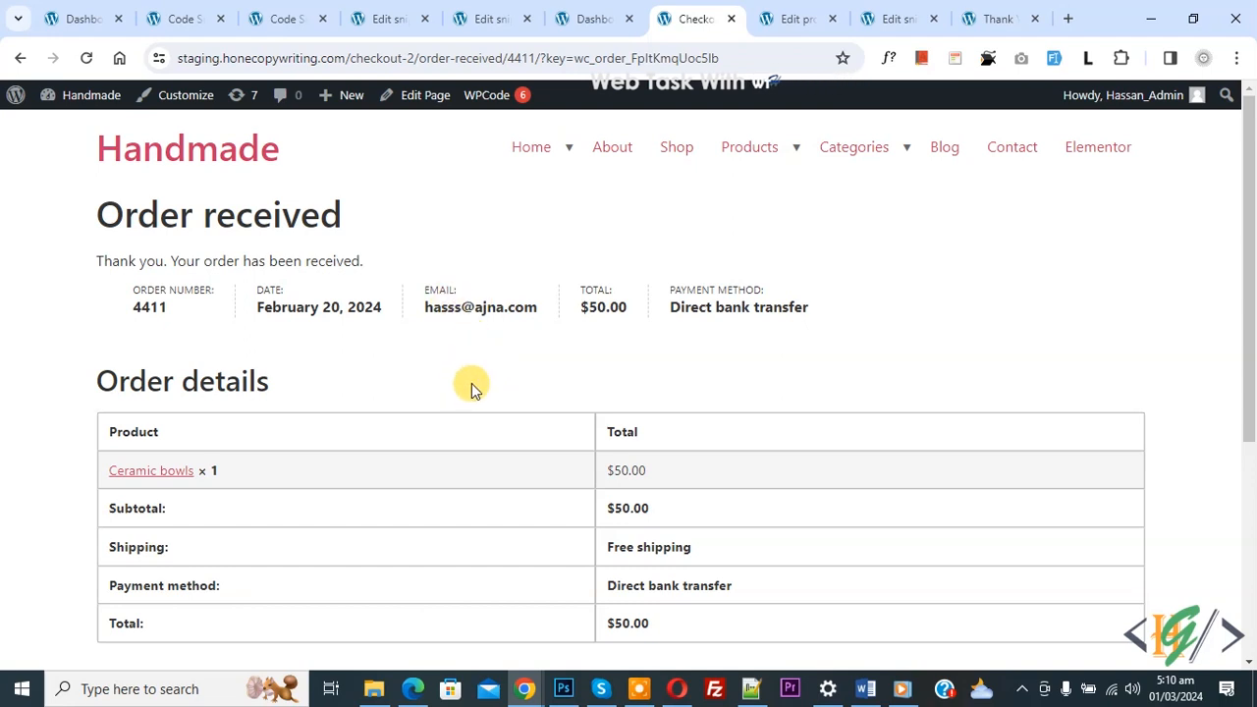
pyautogui.moveTo(103, 260)
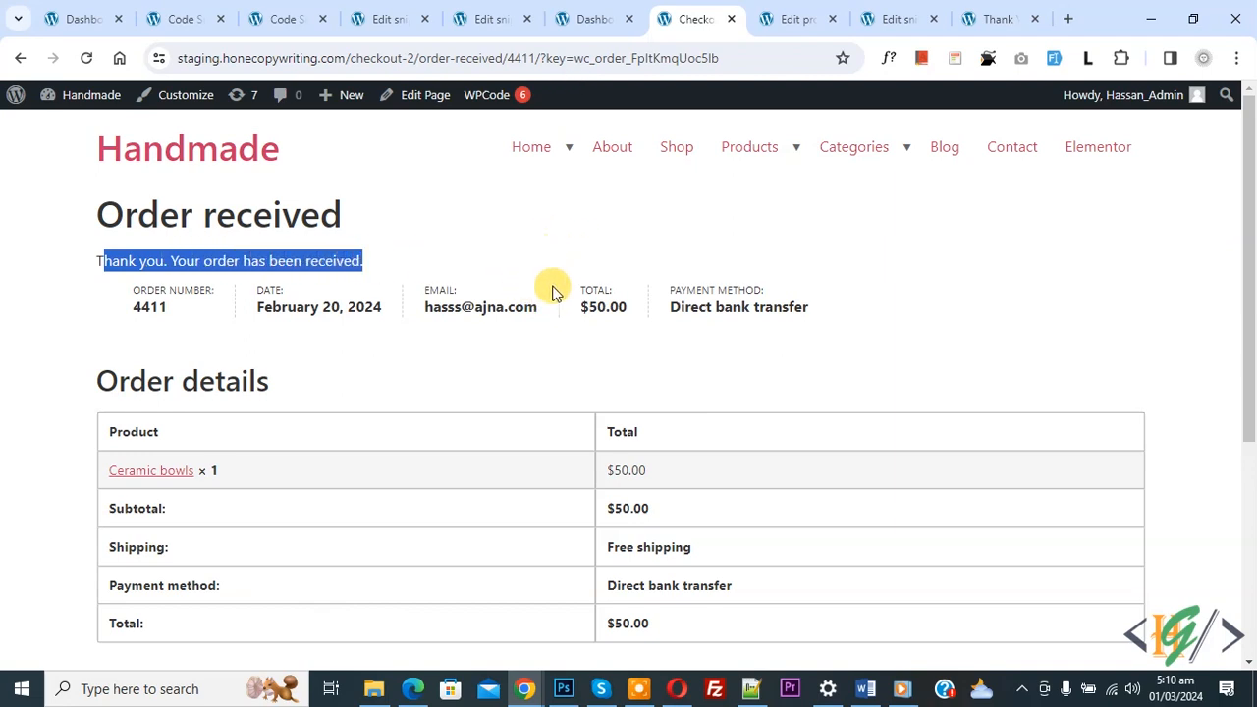
pyautogui.moveTo(600, 354)
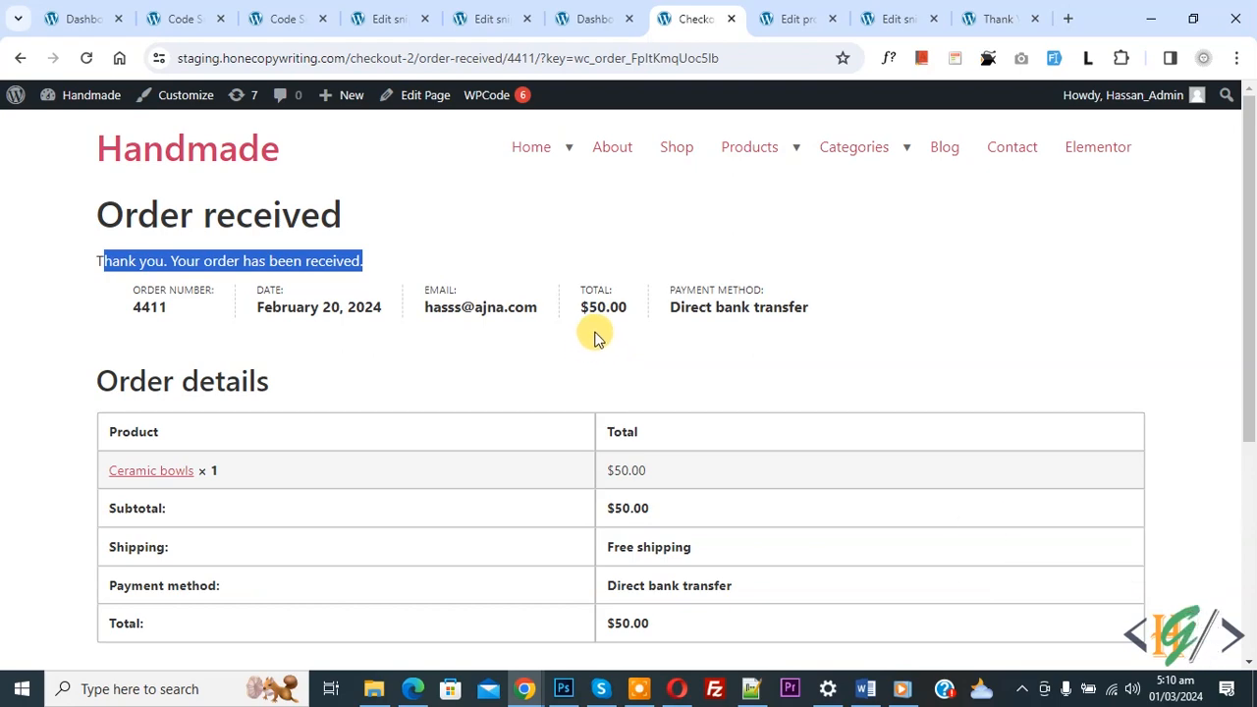
# Step: From the dashboard, search Add New Plugin for 'wpcode' to find the already-active WPCode plugin
pyautogui.click(590, 17)
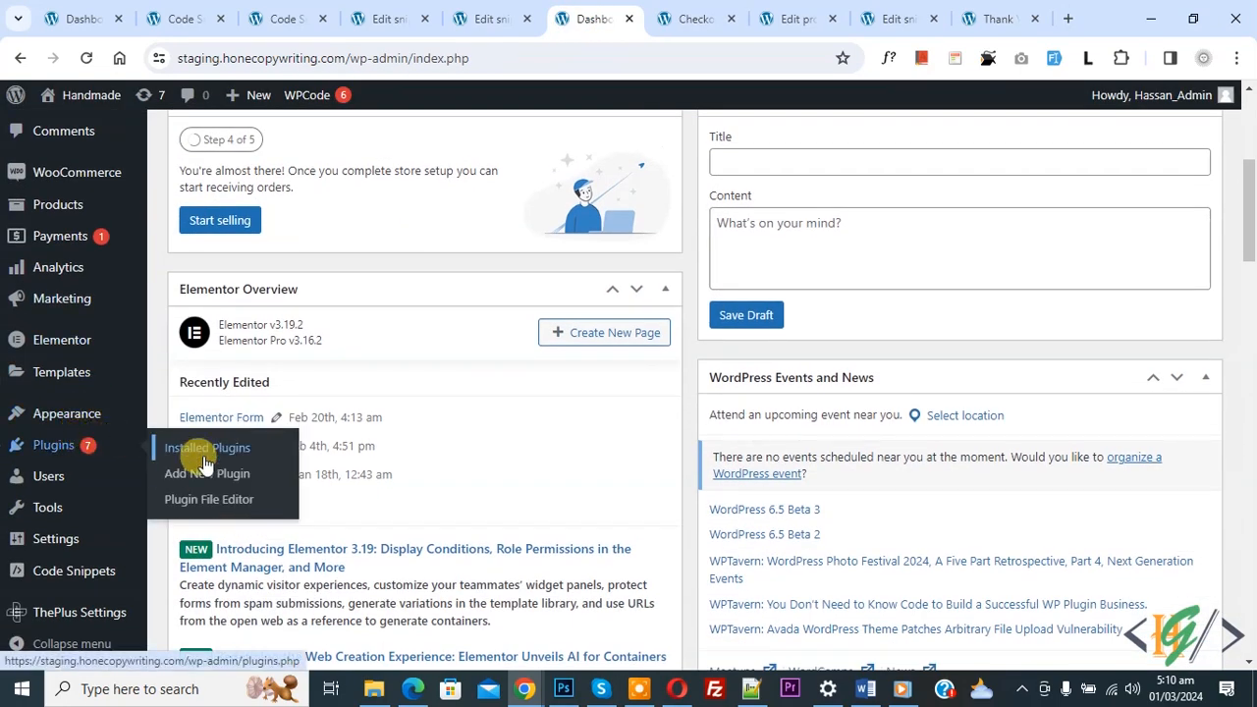
pyautogui.click(205, 473)
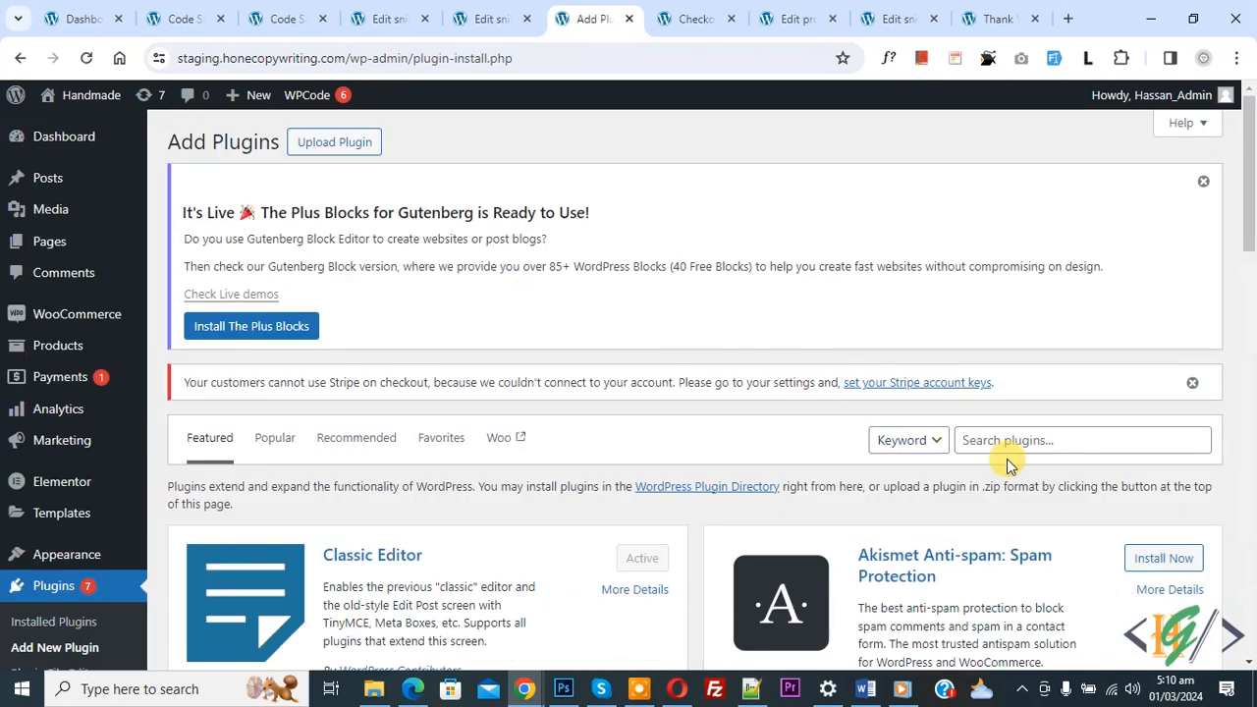
pyautogui.write('wpc')
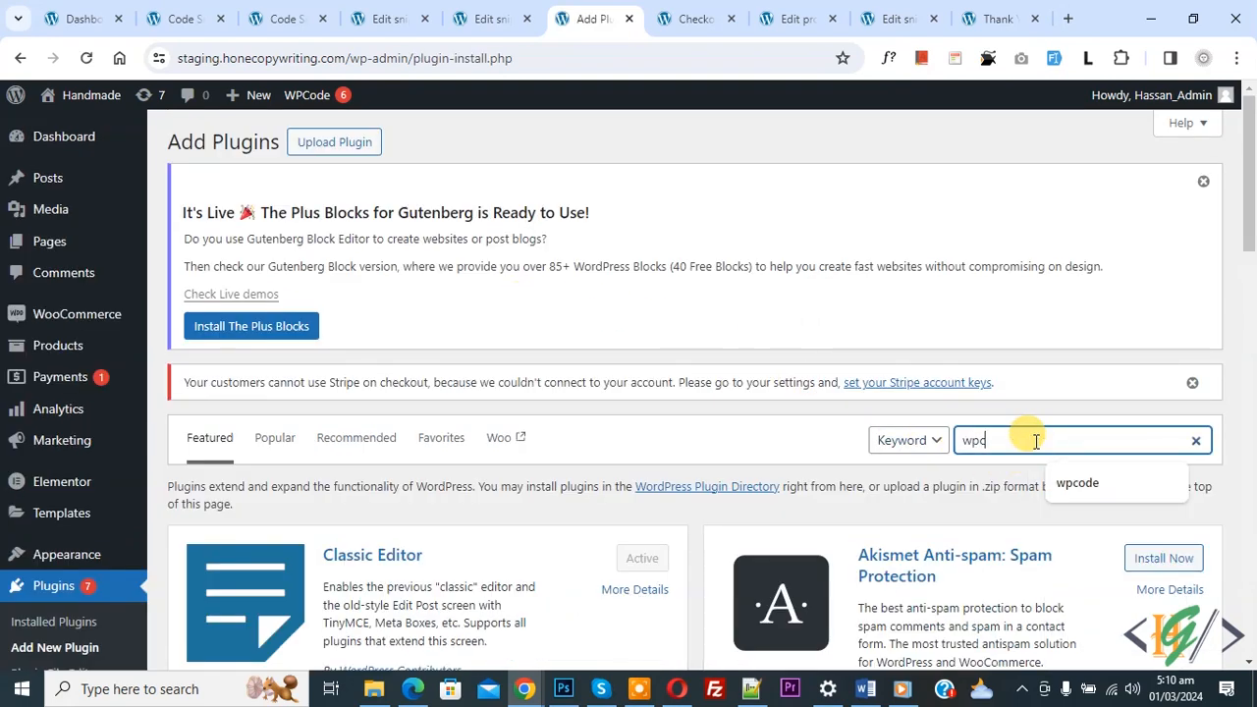
pyautogui.press('Return')
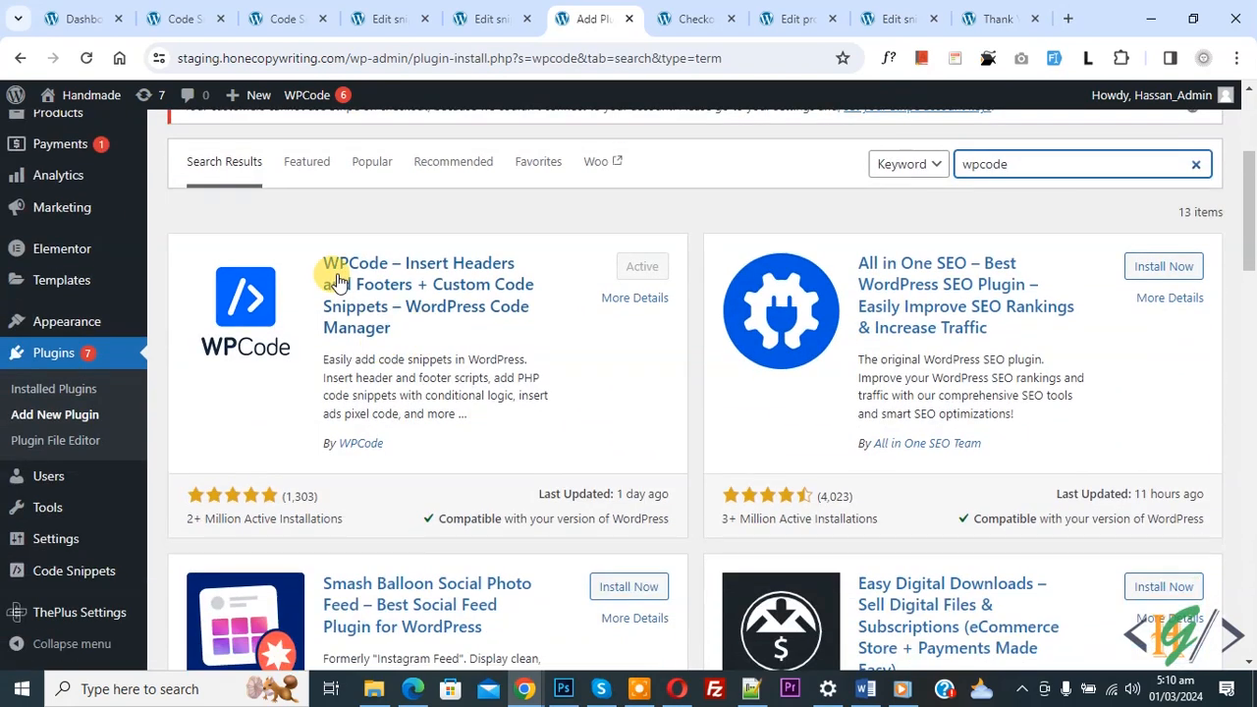
pyautogui.moveTo(437, 308)
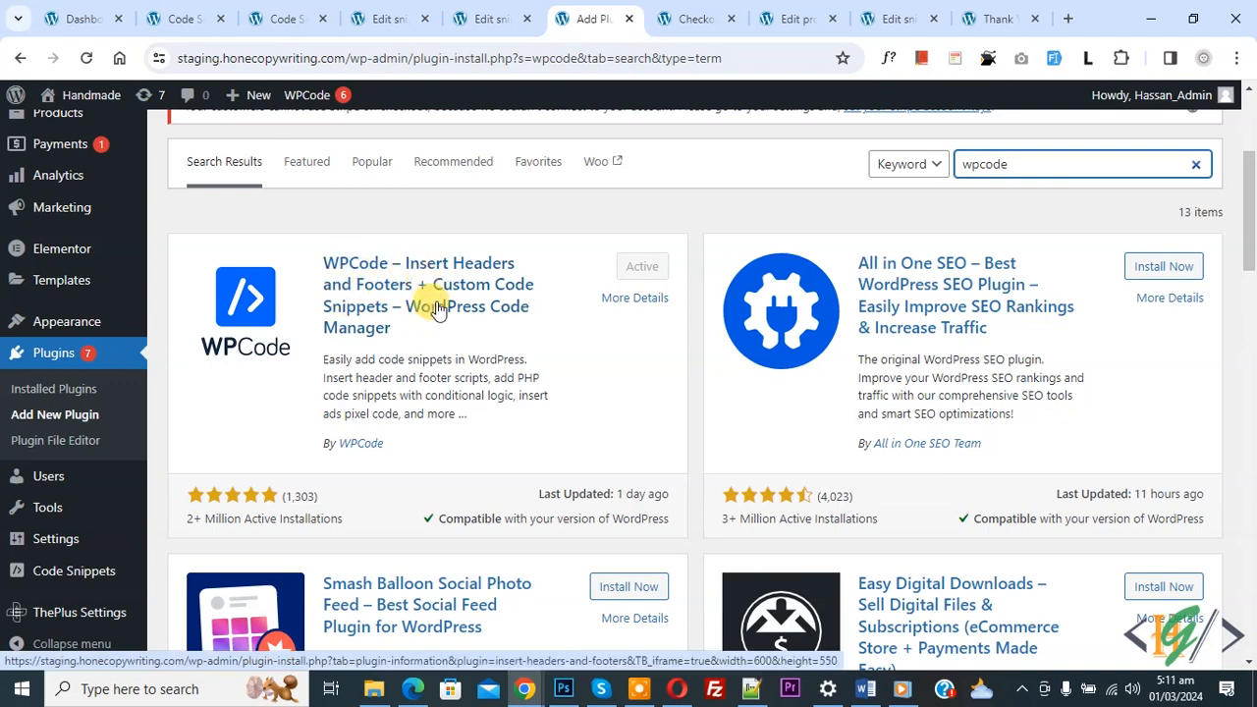
pyautogui.moveTo(456, 291)
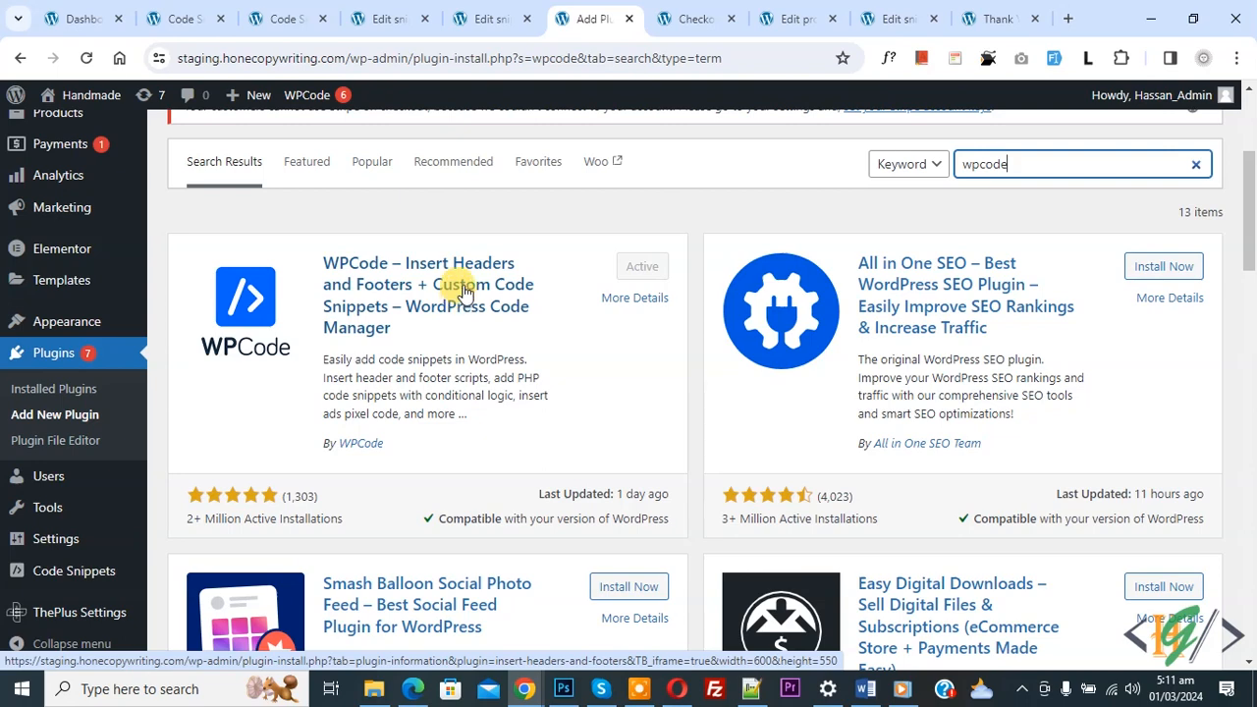
pyautogui.moveTo(364, 380)
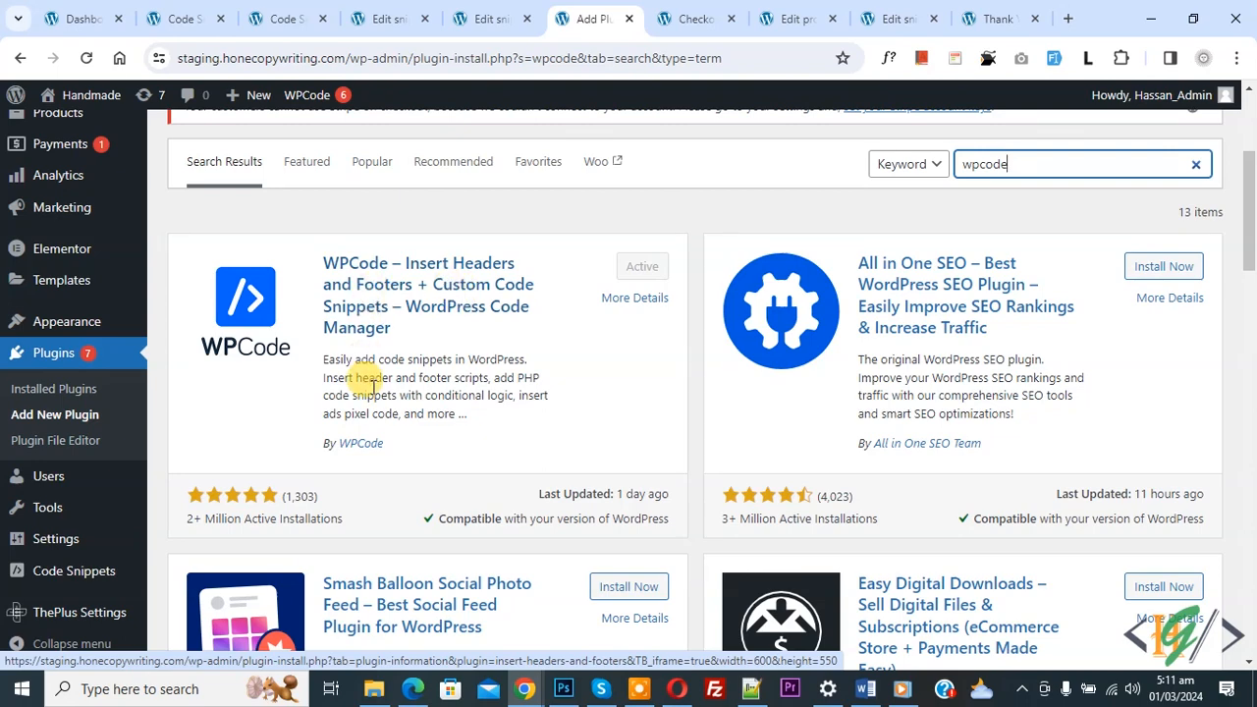
# Step: Start a new blank custom snippet from Code Snippets > Add Snippet
pyautogui.click(73, 571)
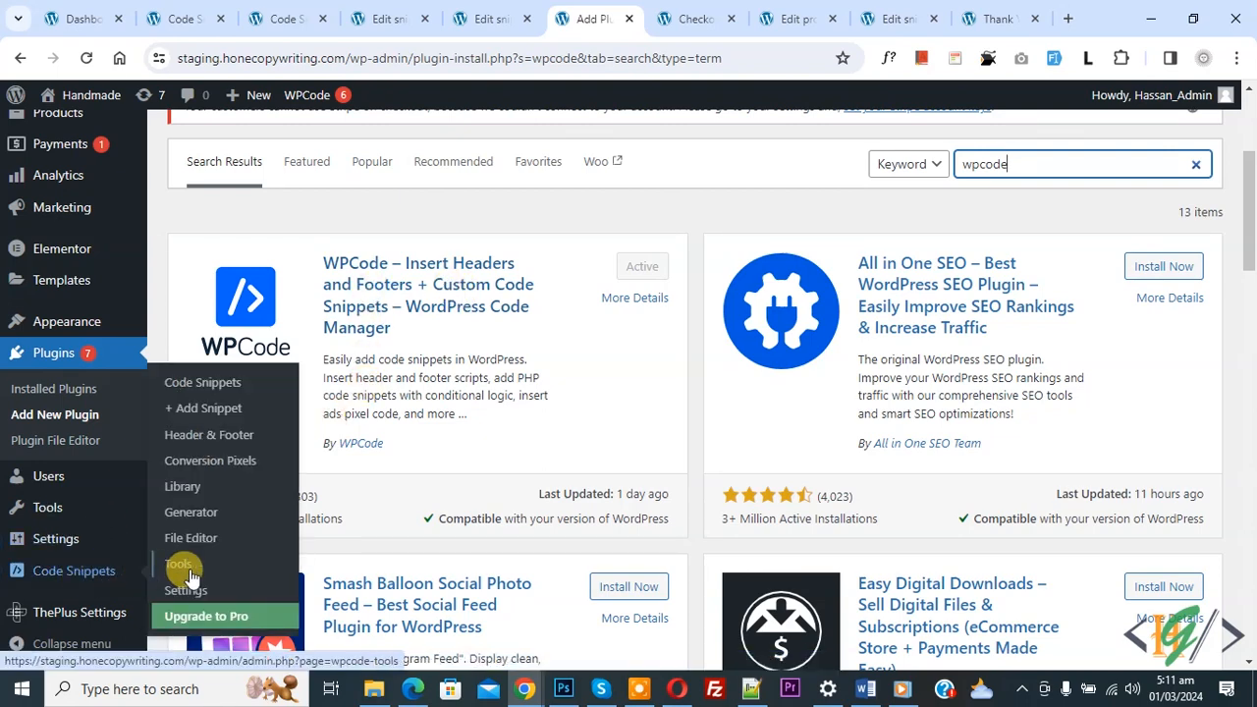
pyautogui.moveTo(203, 407)
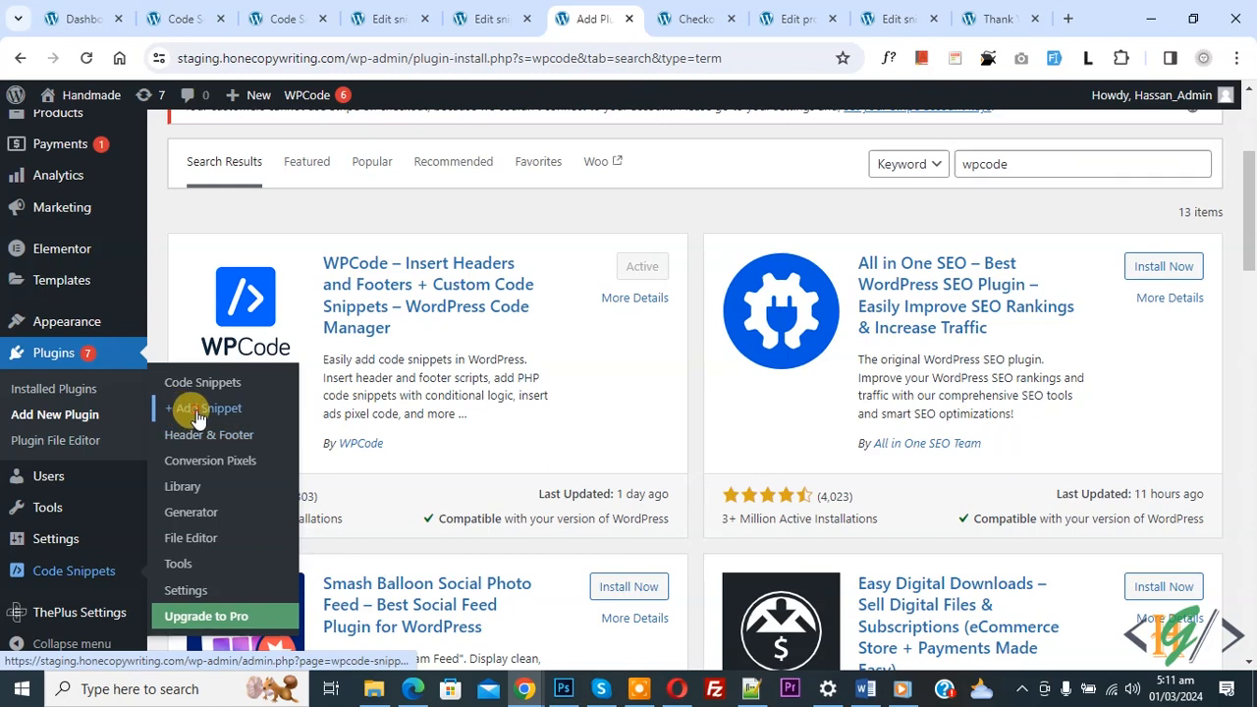
pyautogui.click(211, 407)
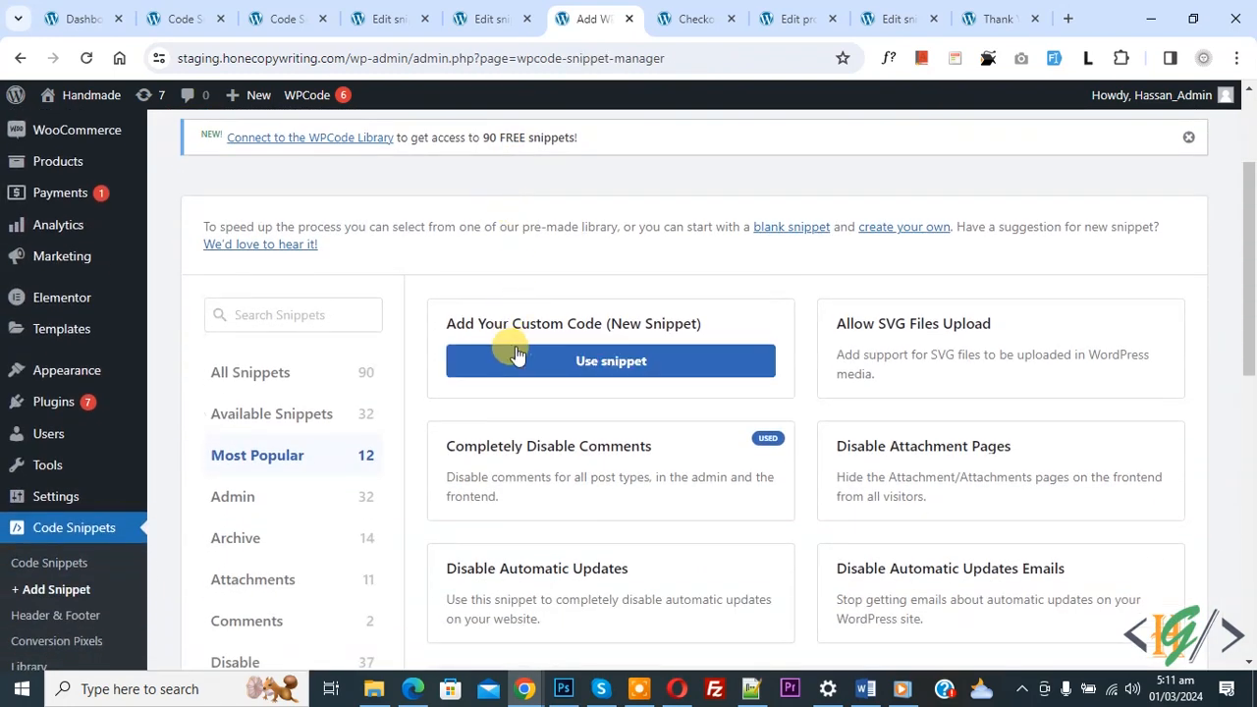
pyautogui.click(610, 360)
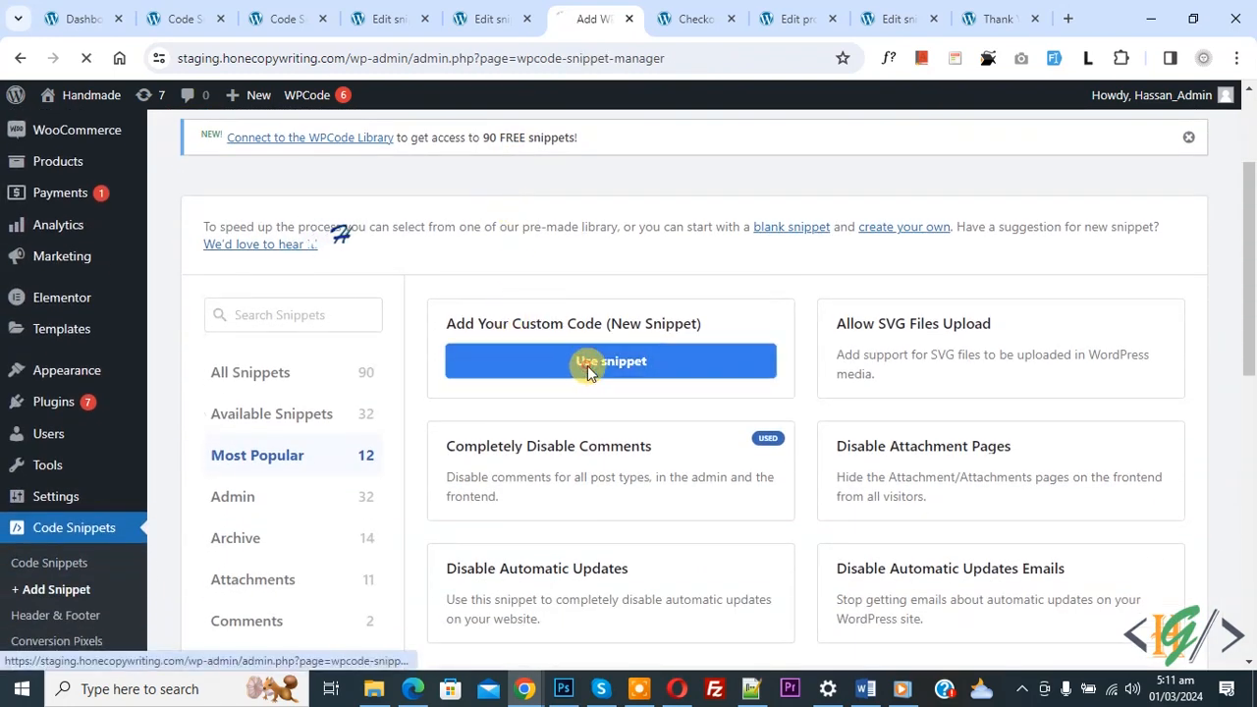
pyautogui.click(610, 361)
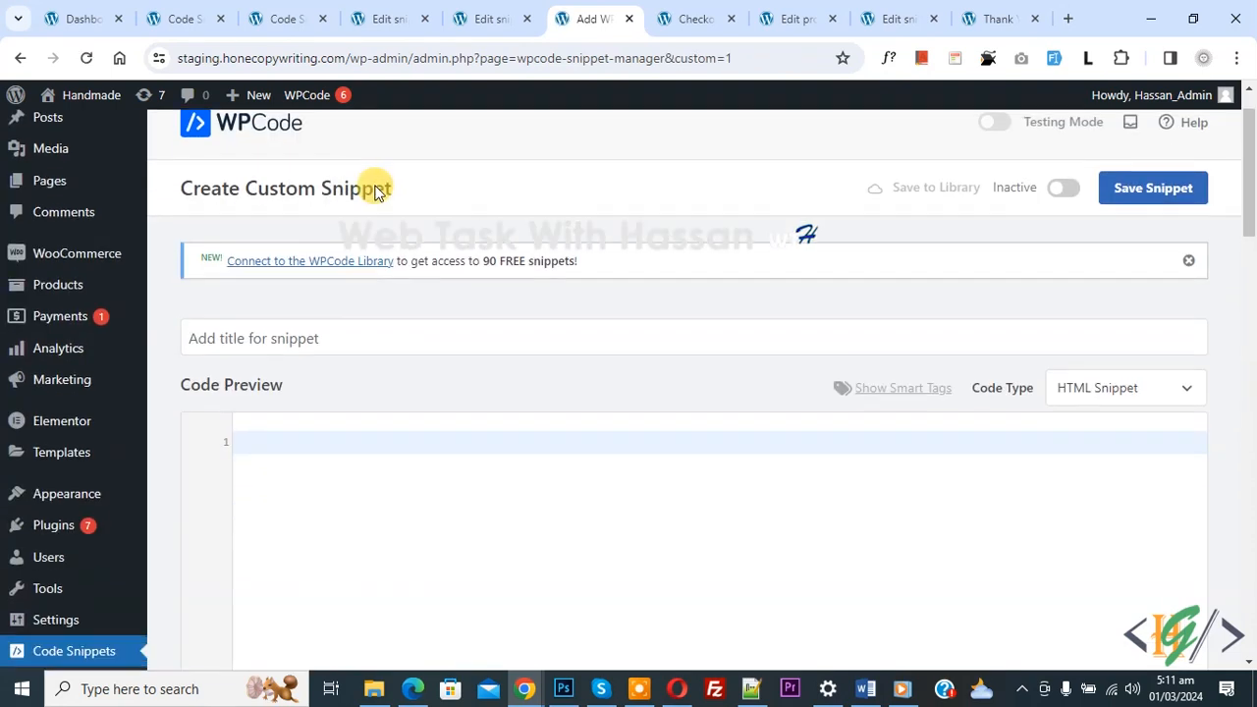
# Step: Make the snippet a PHP type holding the woocommerce_thankyou_order_received_text first-name greeting filter
pyautogui.scroll(-3)
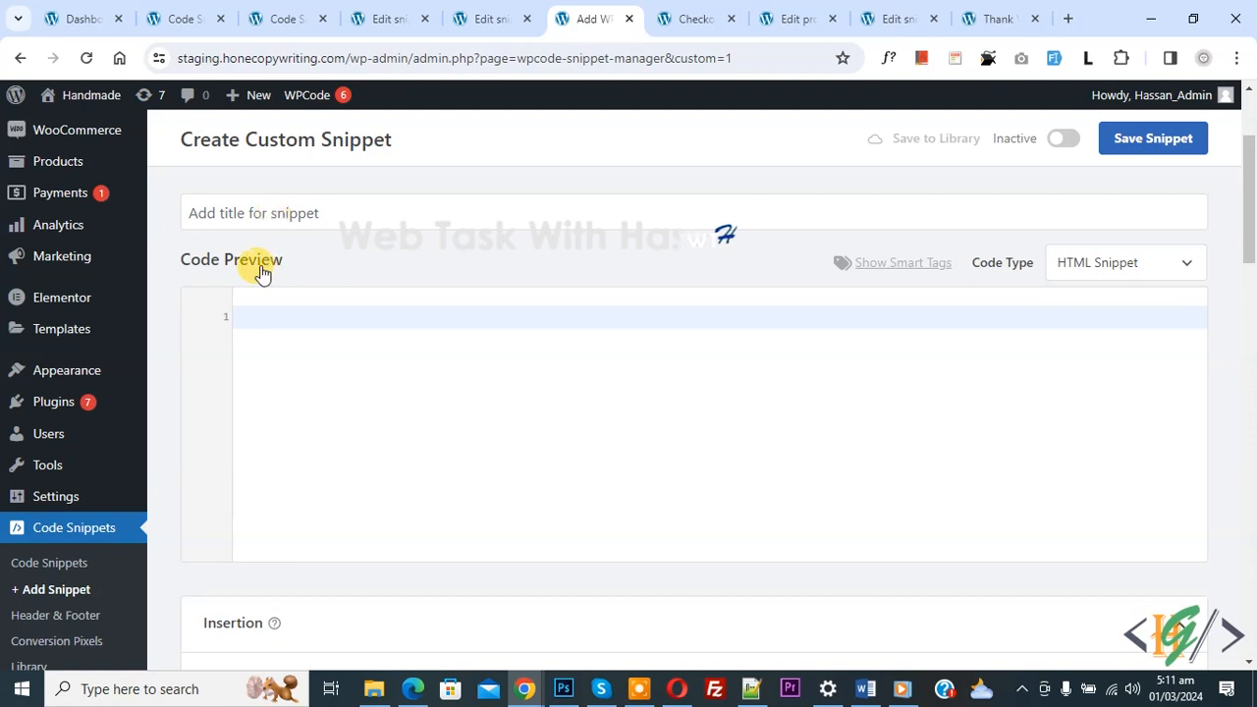
pyautogui.moveTo(1100, 286)
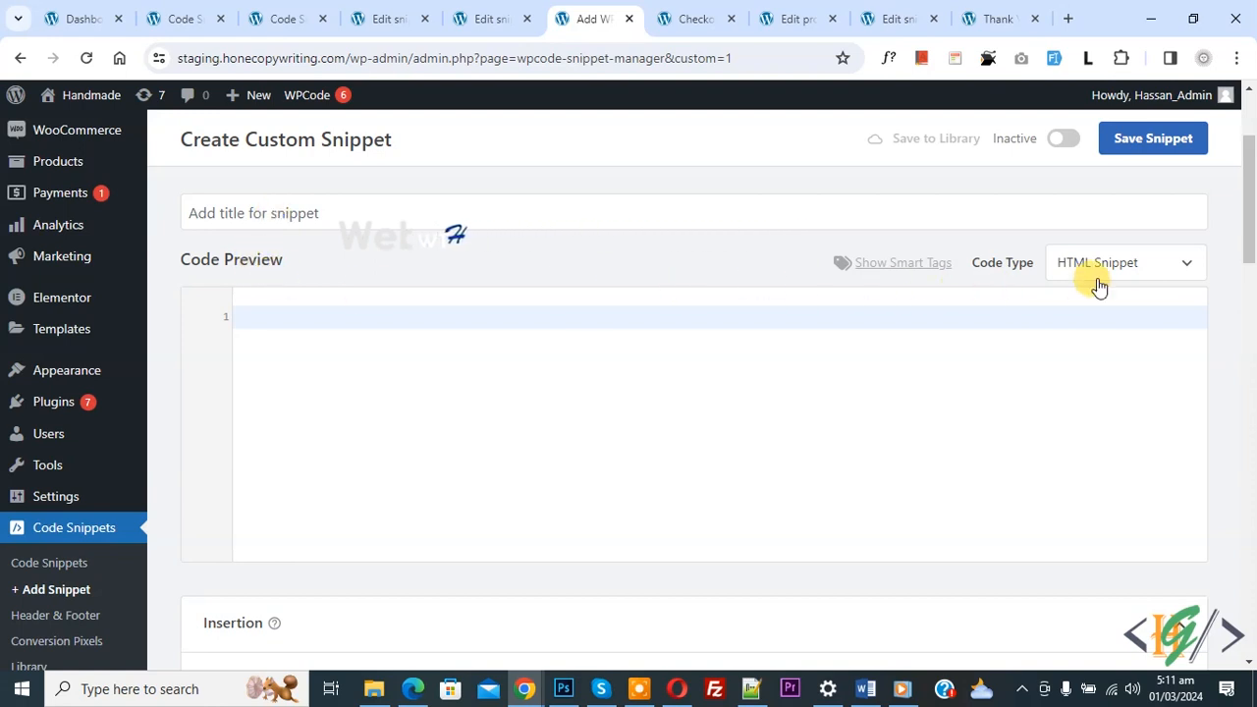
pyautogui.click(1125, 262)
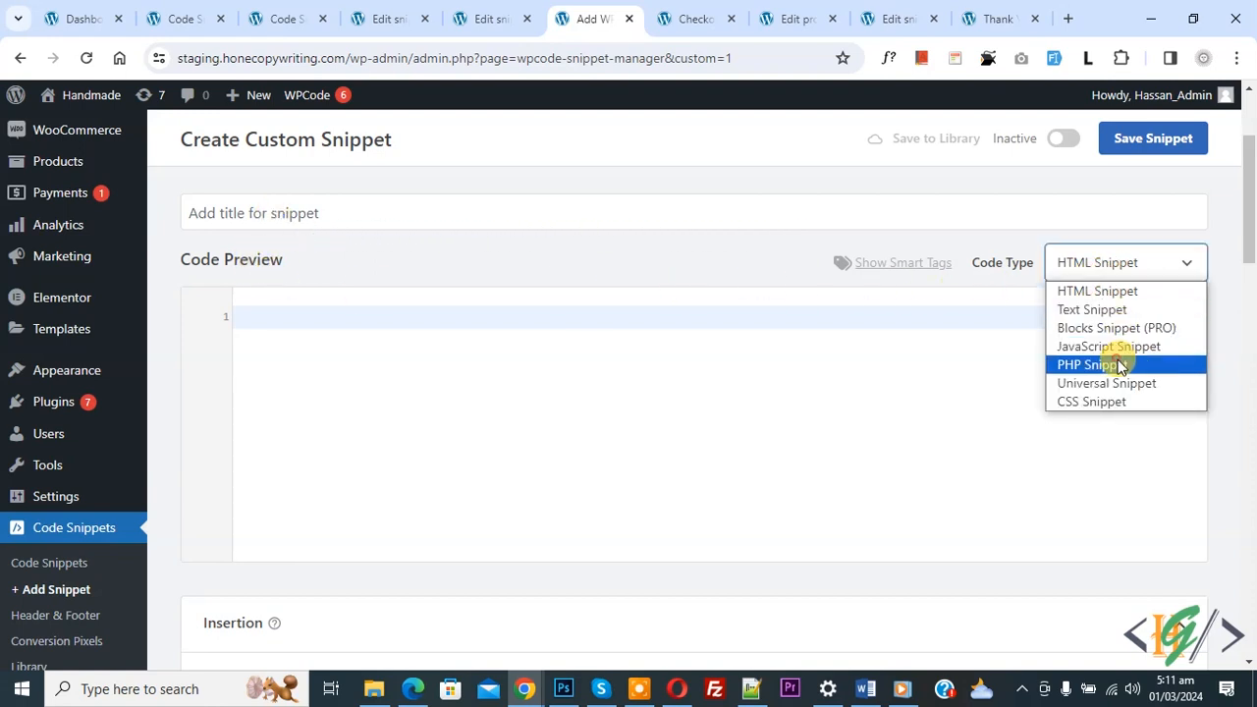
pyautogui.click(1087, 365)
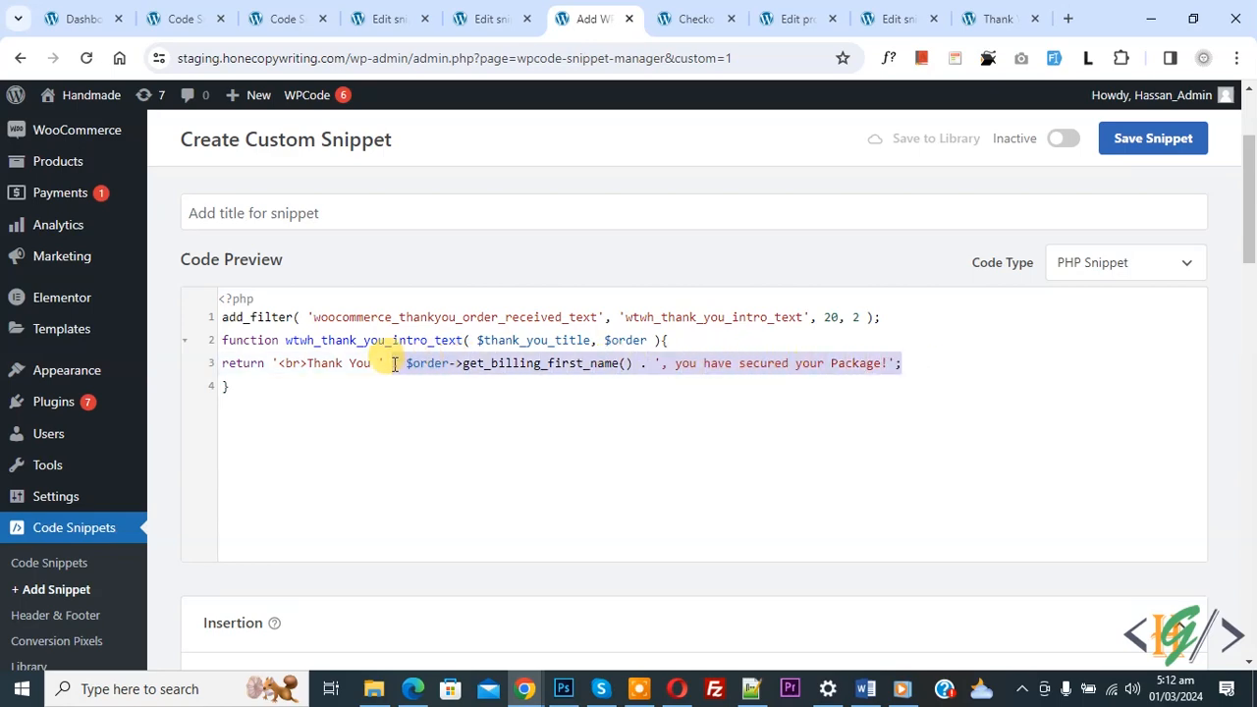
# Step: Activate the thank-you snippet and save it
pyautogui.scroll(-3)
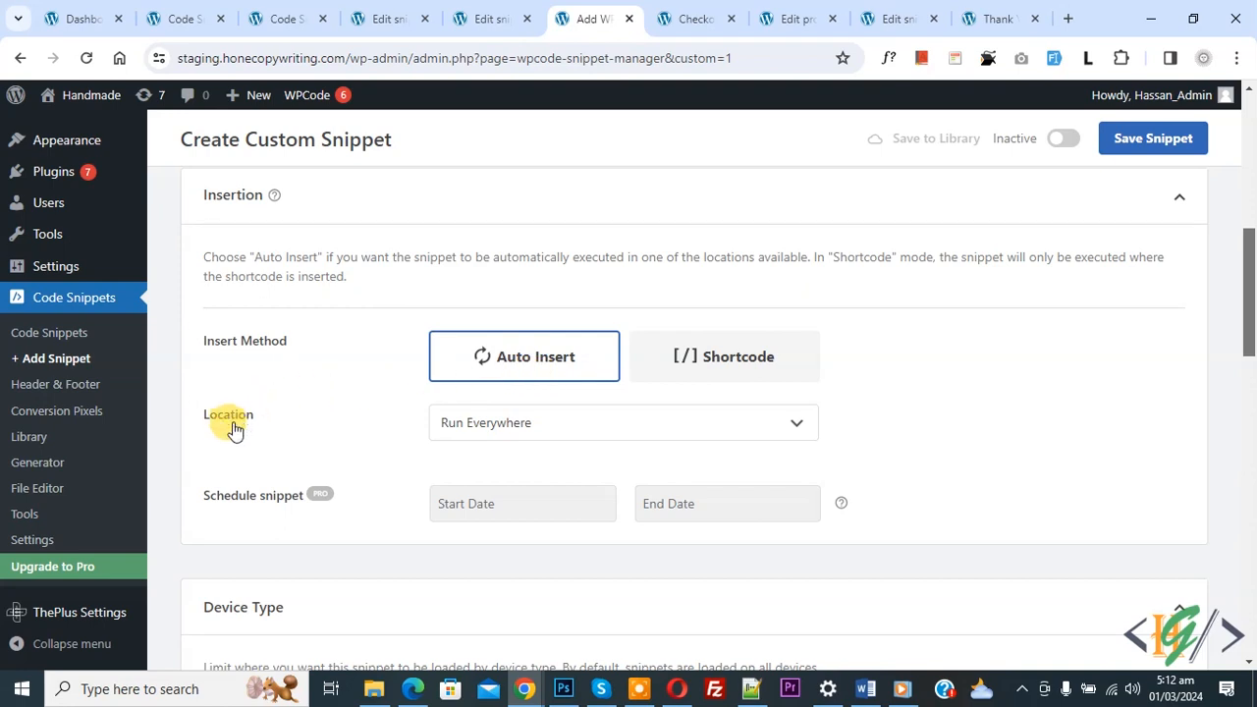
pyautogui.moveTo(1070, 162)
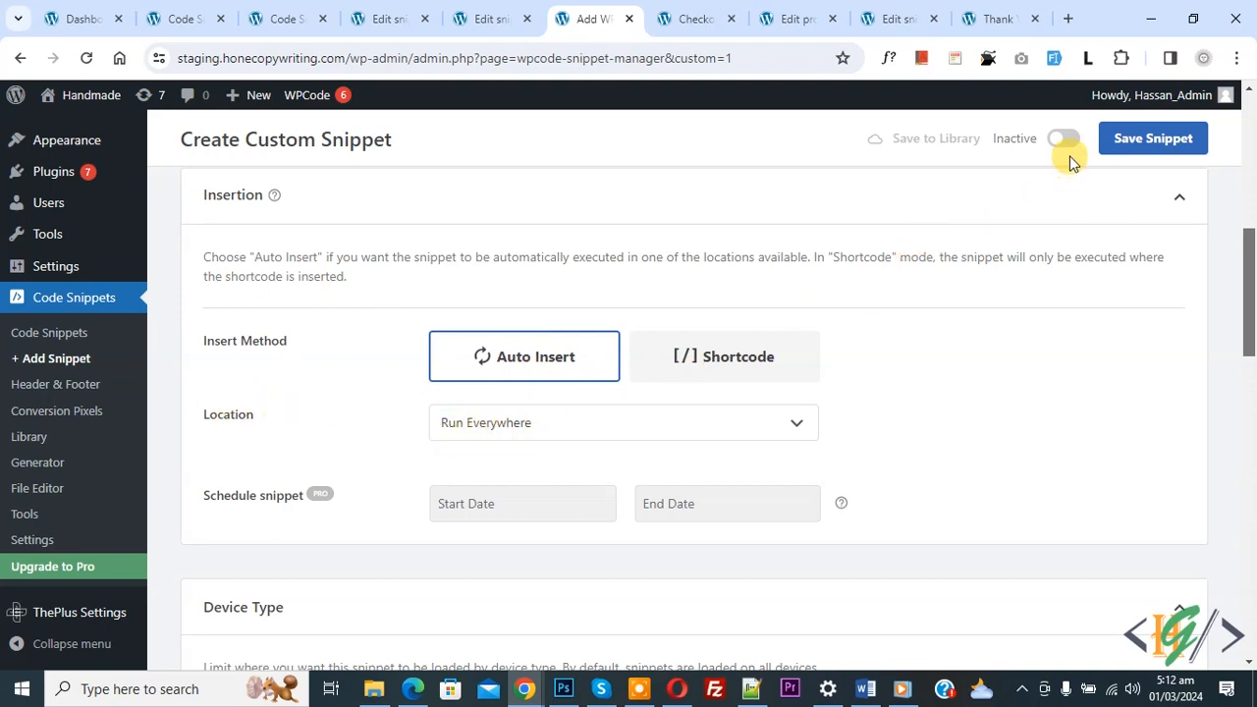
pyautogui.click(1063, 138)
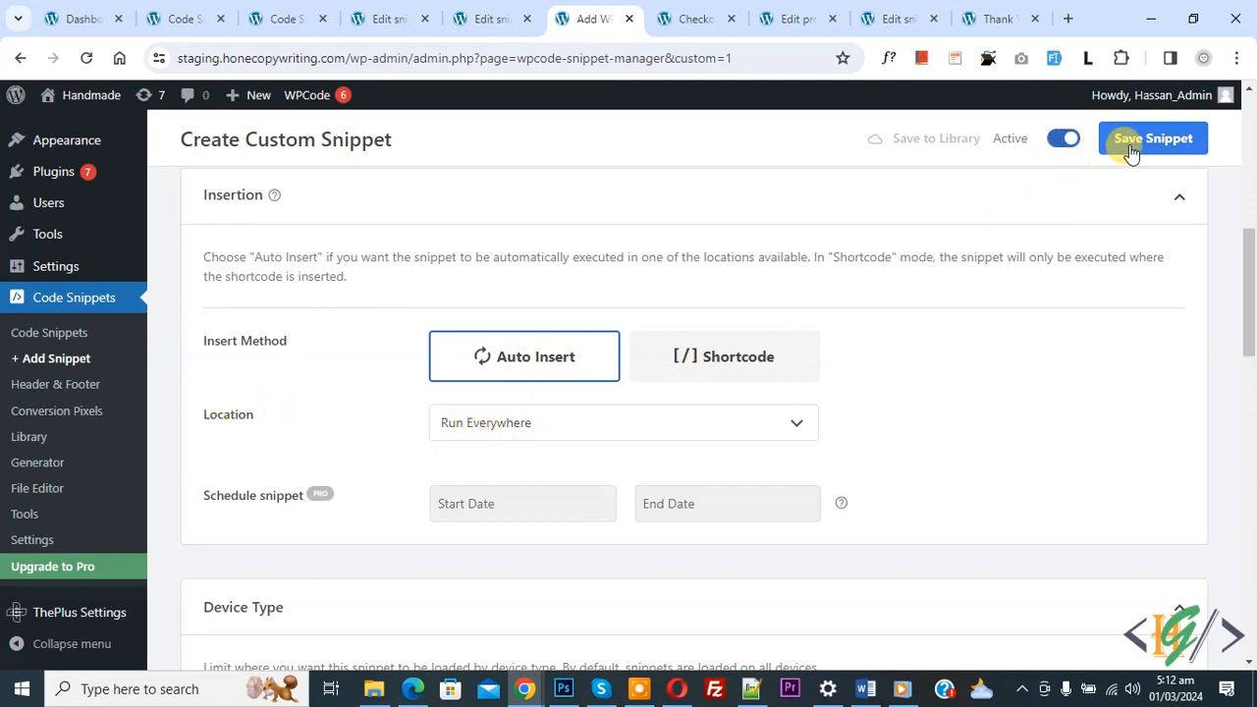
pyautogui.click(1152, 138)
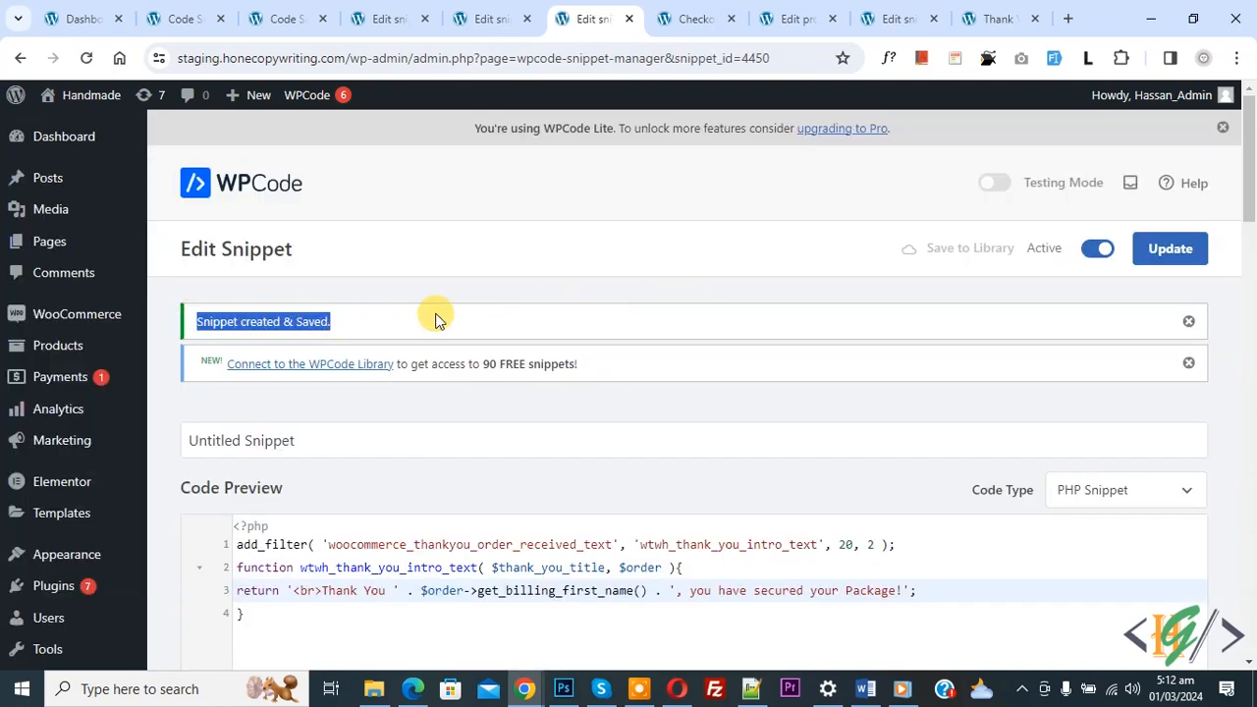
# Step: Reload the order-received page and highlight 'Hassan' in 'Thank You Hassan, you have secured your Package!'
pyautogui.click(692, 18)
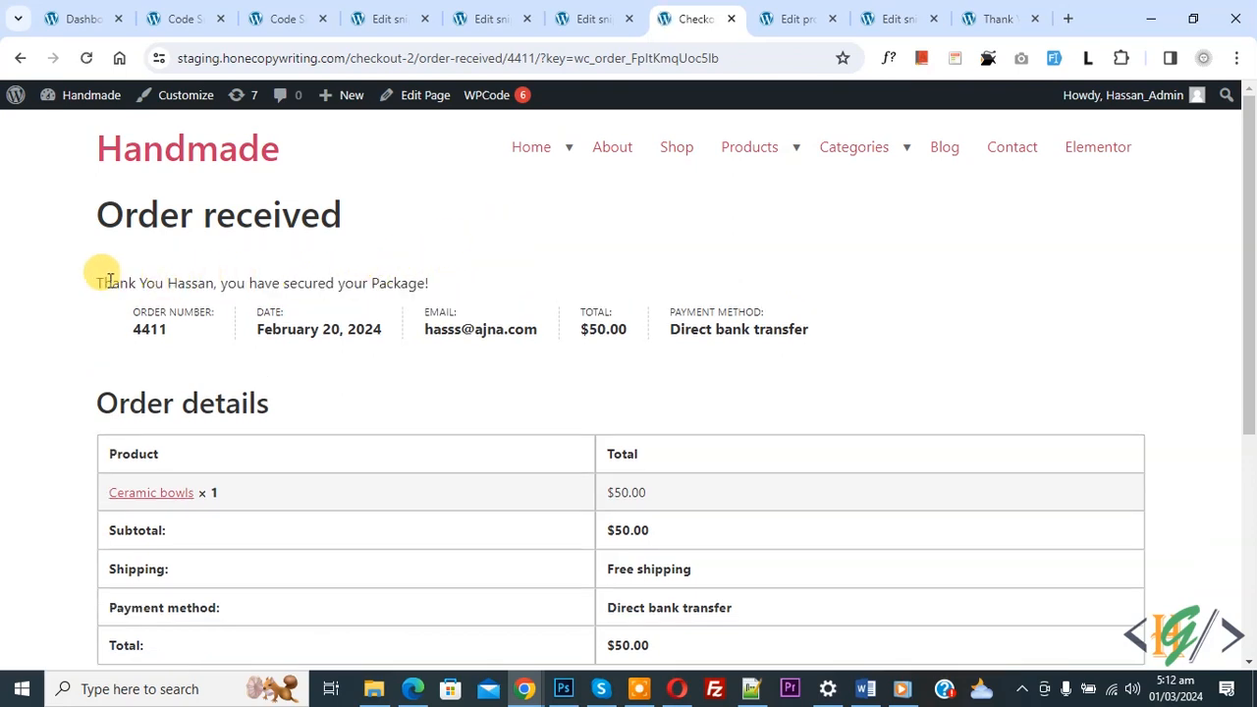
pyautogui.moveTo(106, 283); pyautogui.dragTo(207, 283)
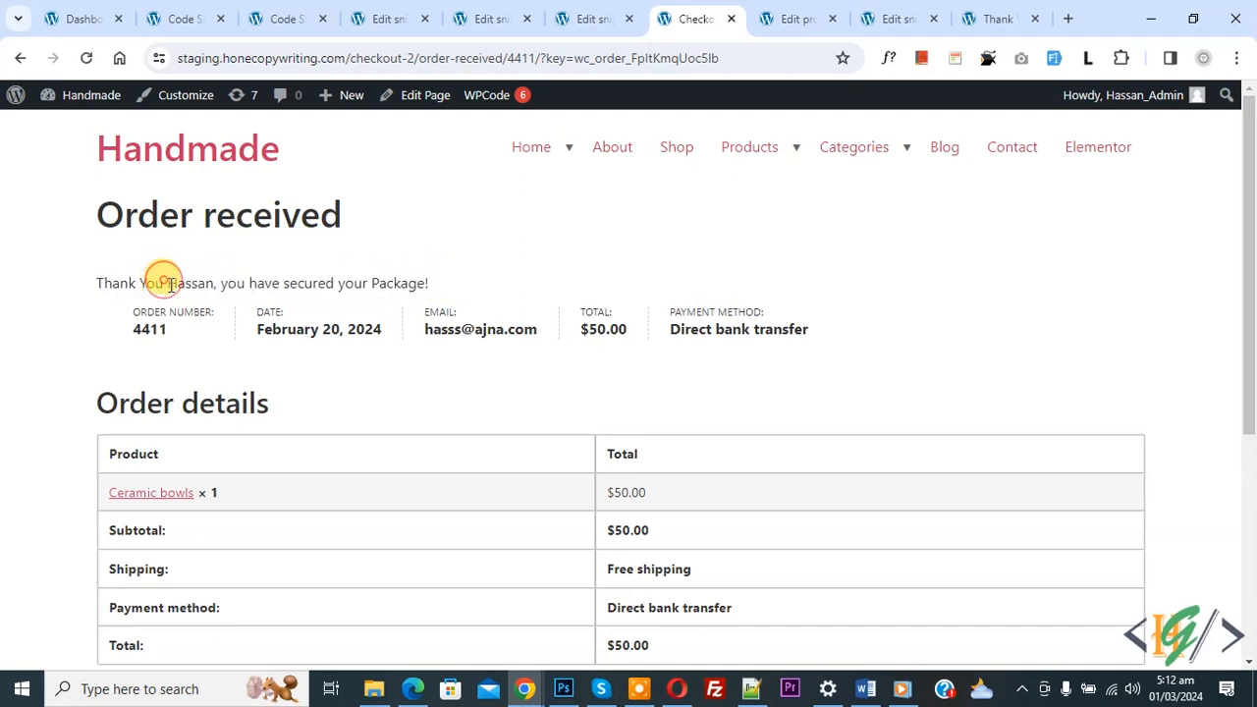
pyautogui.doubleClick(190, 282)
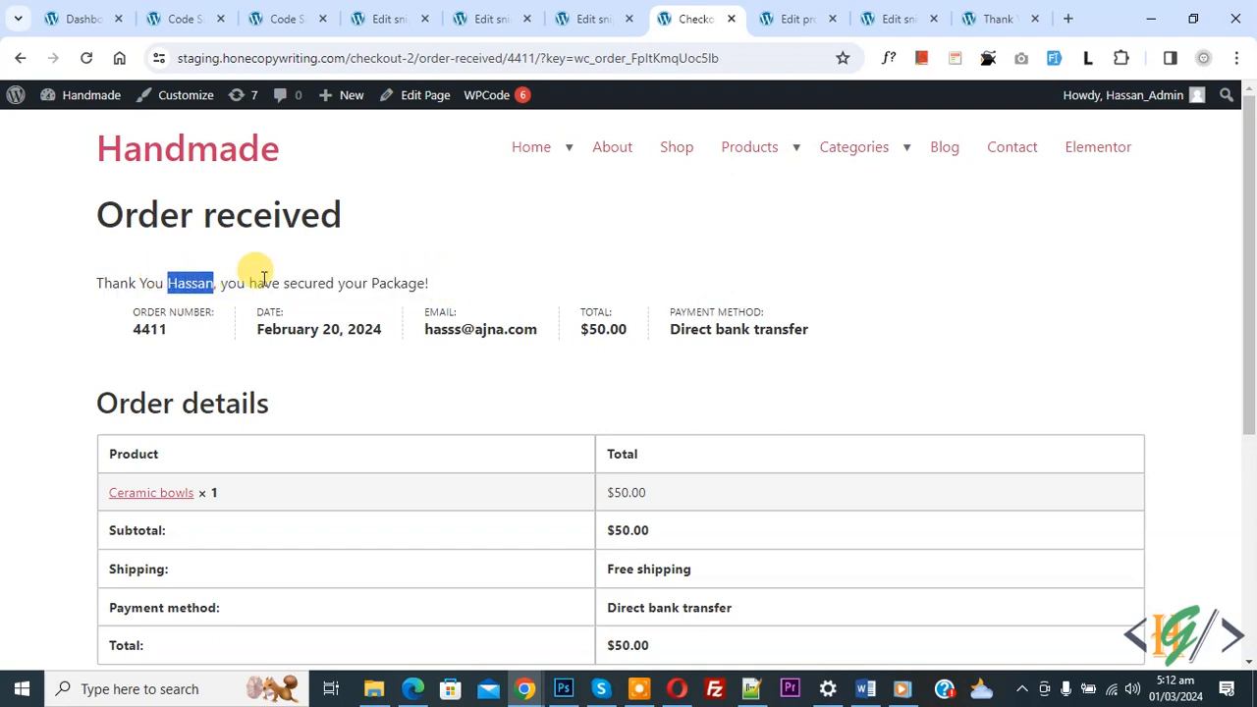
pyautogui.moveTo(452, 305)
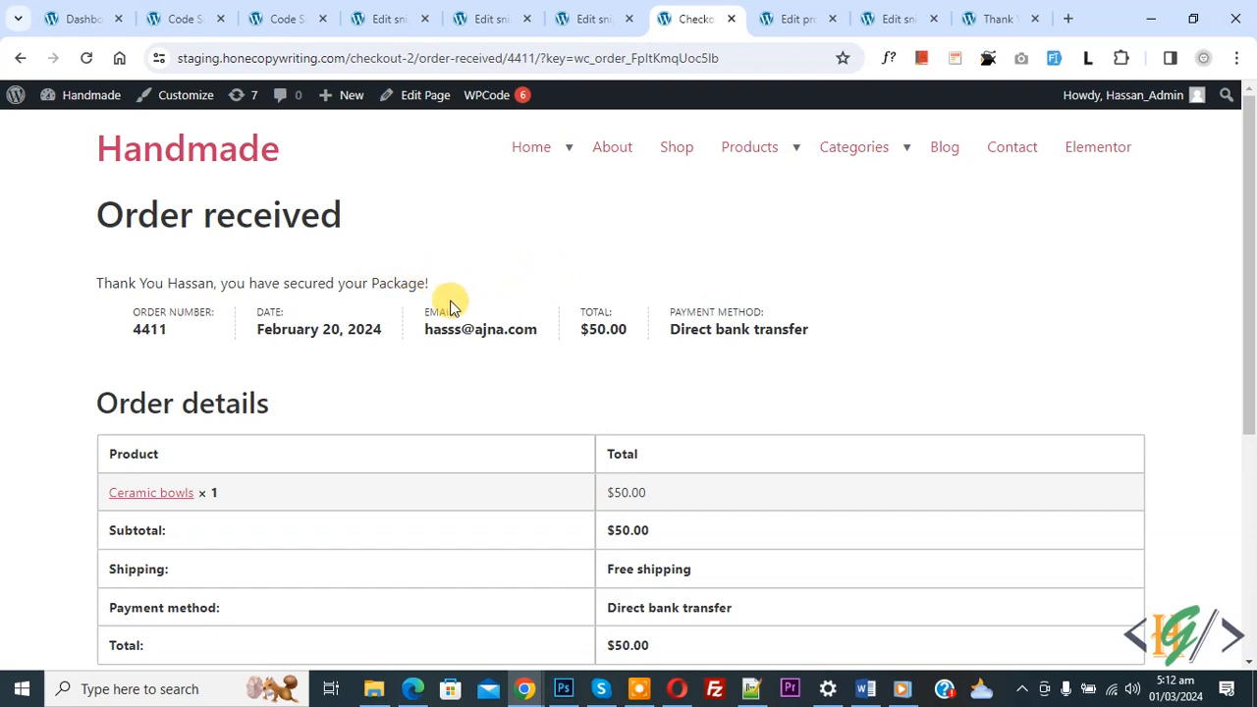
pyautogui.moveTo(523, 262)
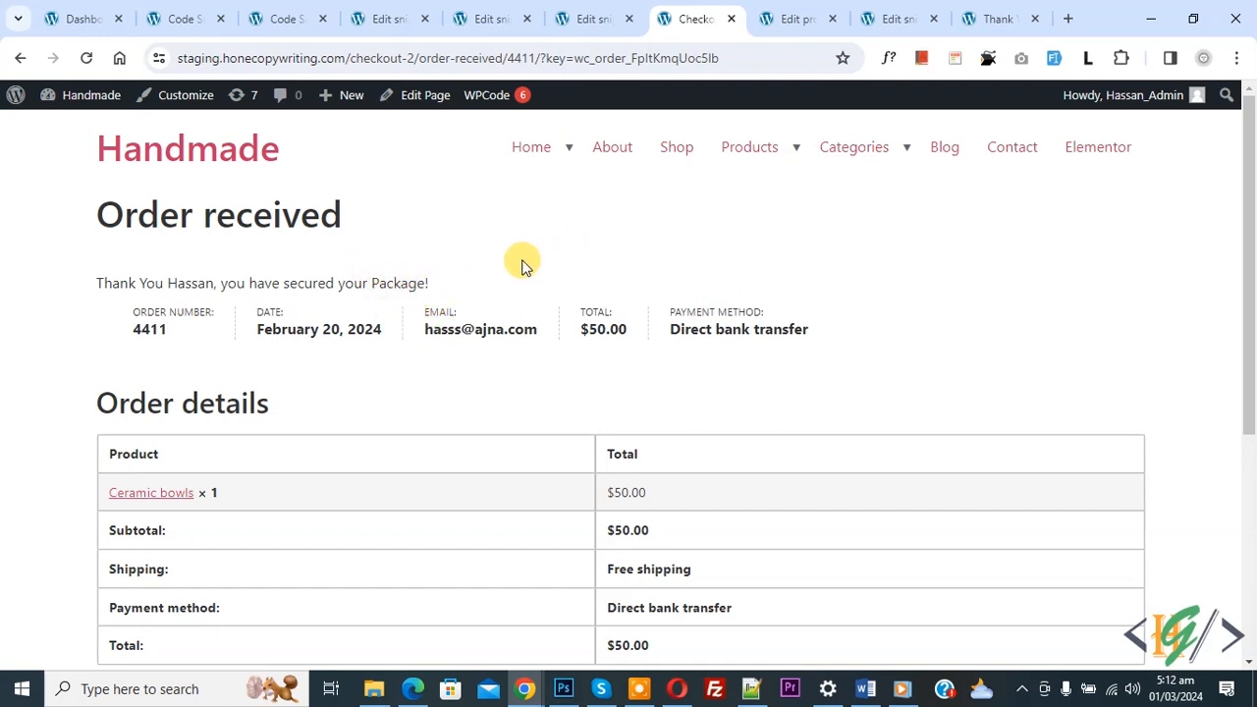